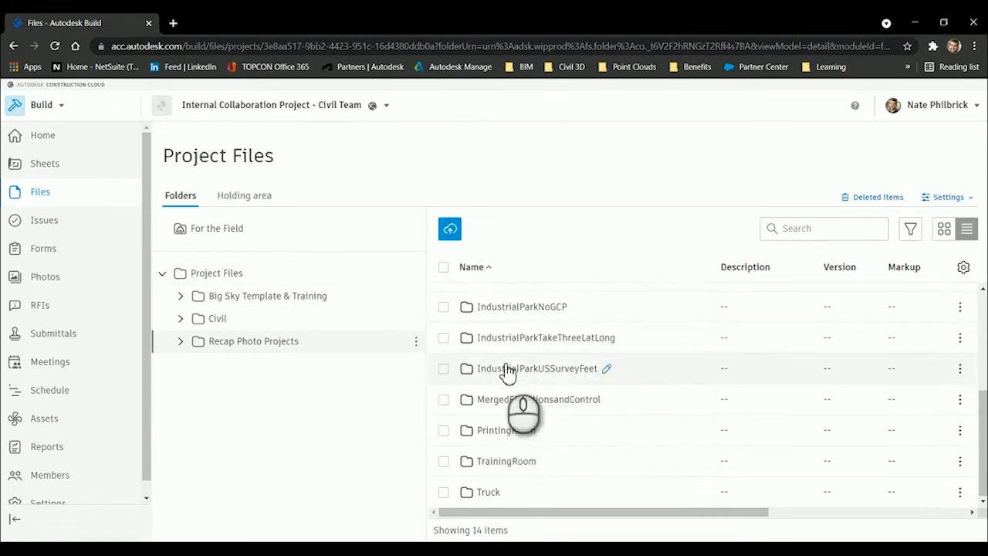
Step: Open the IndustrialParkUSSurveyFeet folder and point out its .rcm mesh and zipped .rcs files
{"action": "left_click", "coordinate": [180, 341]}
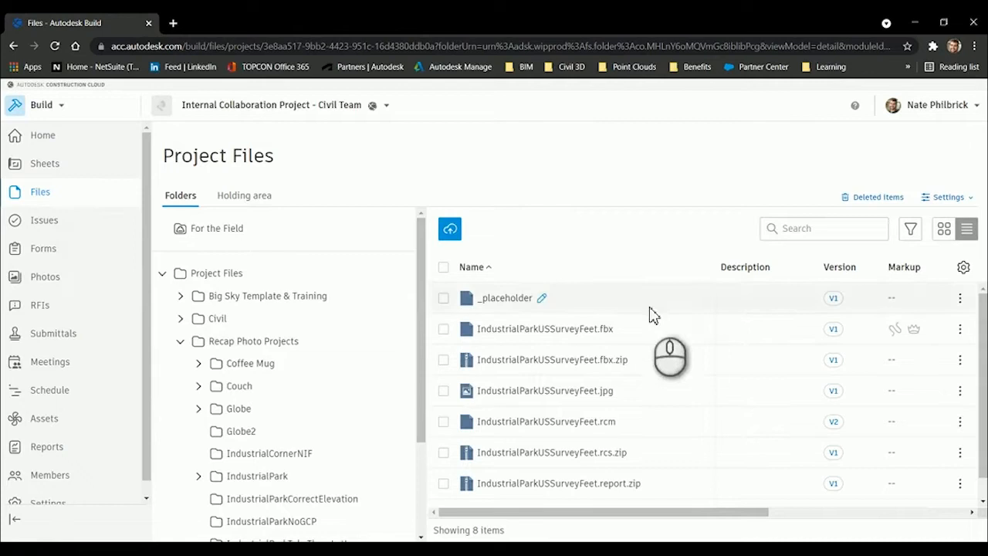
{"action": "mouse_move", "coordinate": [510, 348]}
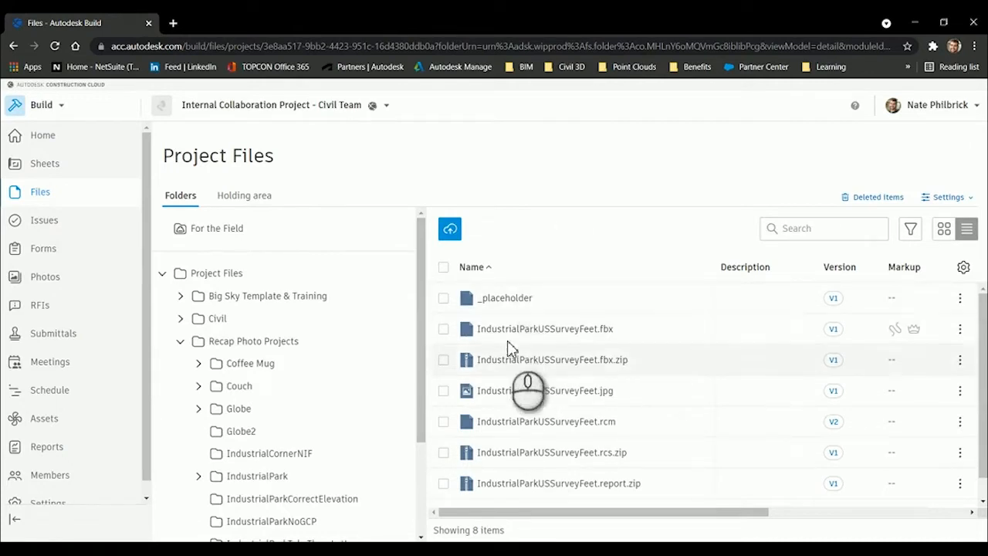
{"action": "scroll", "scroll_direction": "down", "scroll_amount": 3}
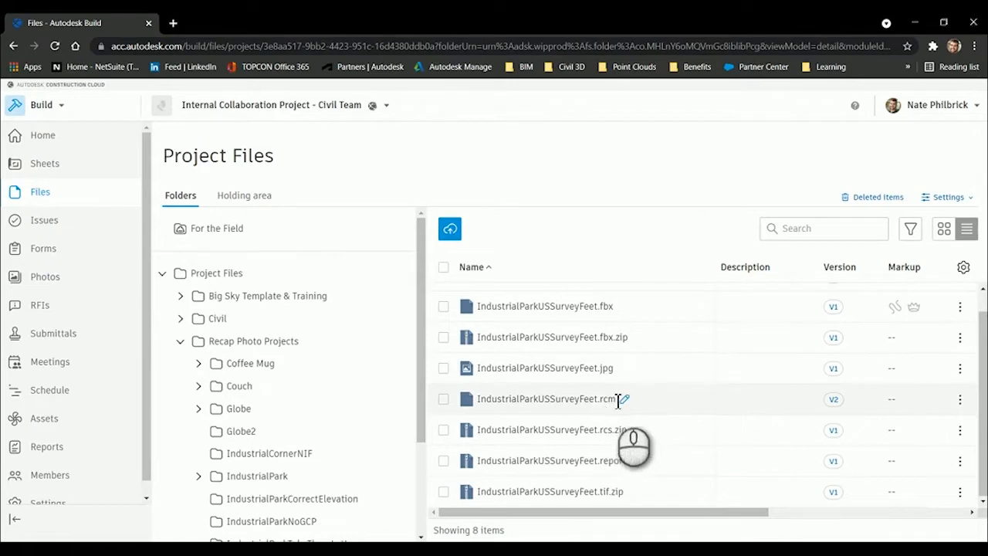
{"action": "double_click", "coordinate": [545, 398]}
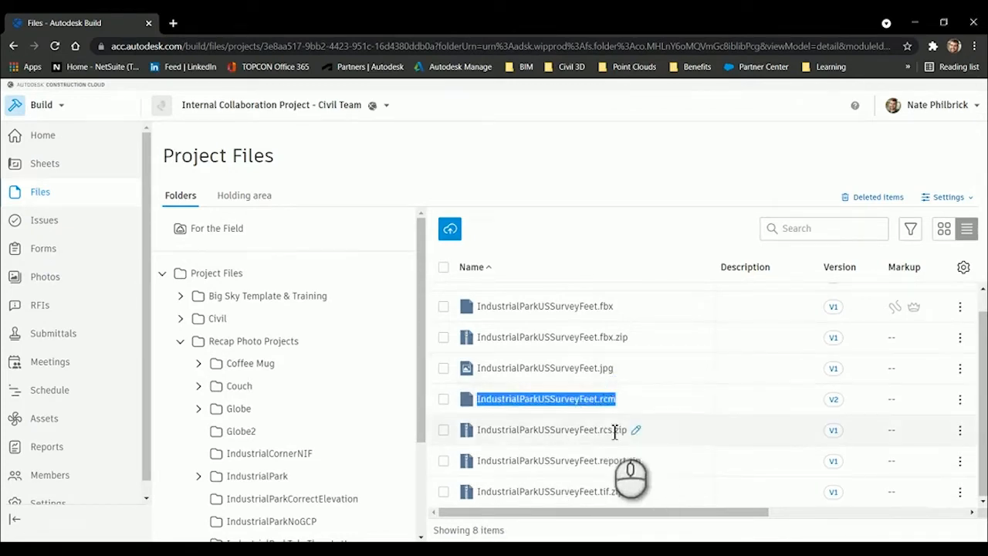
{"action": "left_click", "coordinate": [552, 430]}
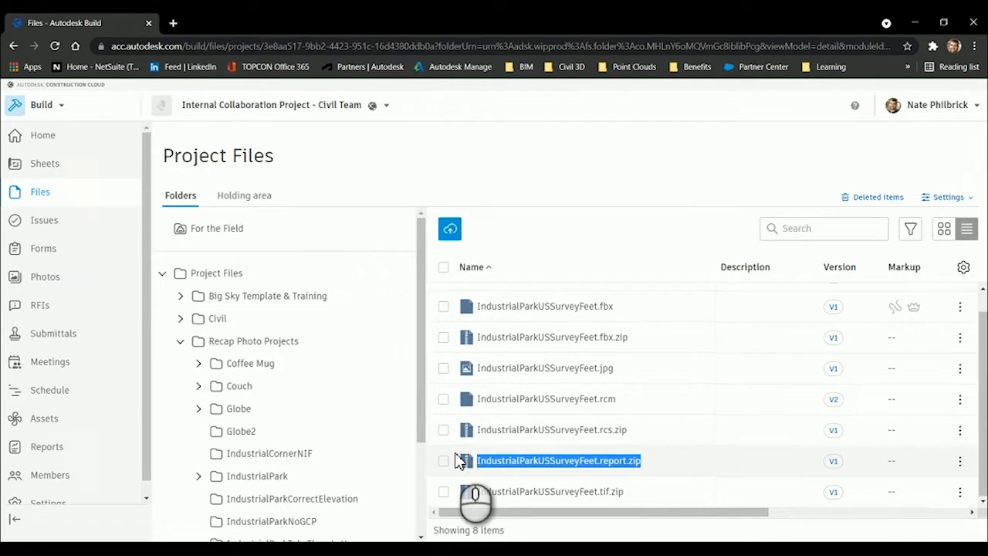
{"action": "mouse_move", "coordinate": [560, 487]}
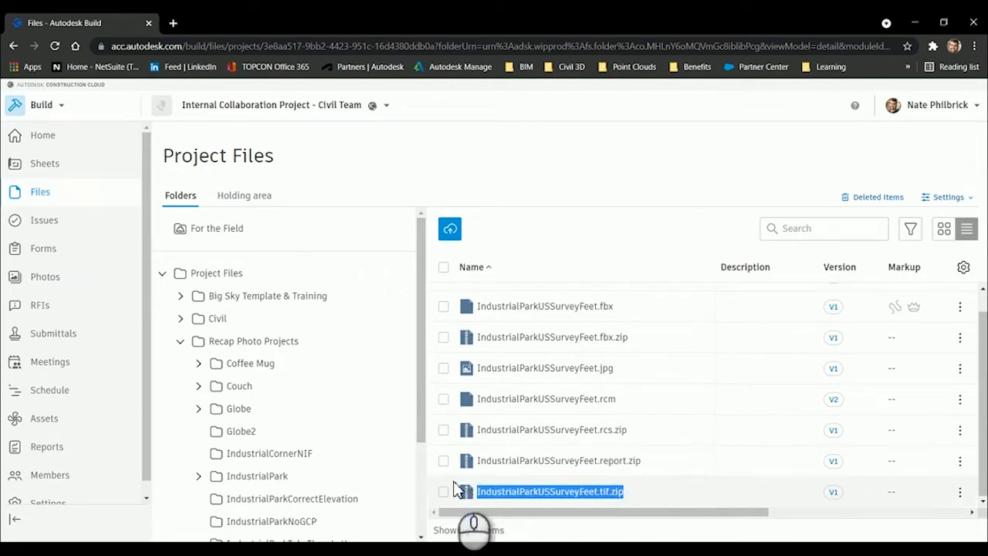
{"action": "mouse_move", "coordinate": [488, 369]}
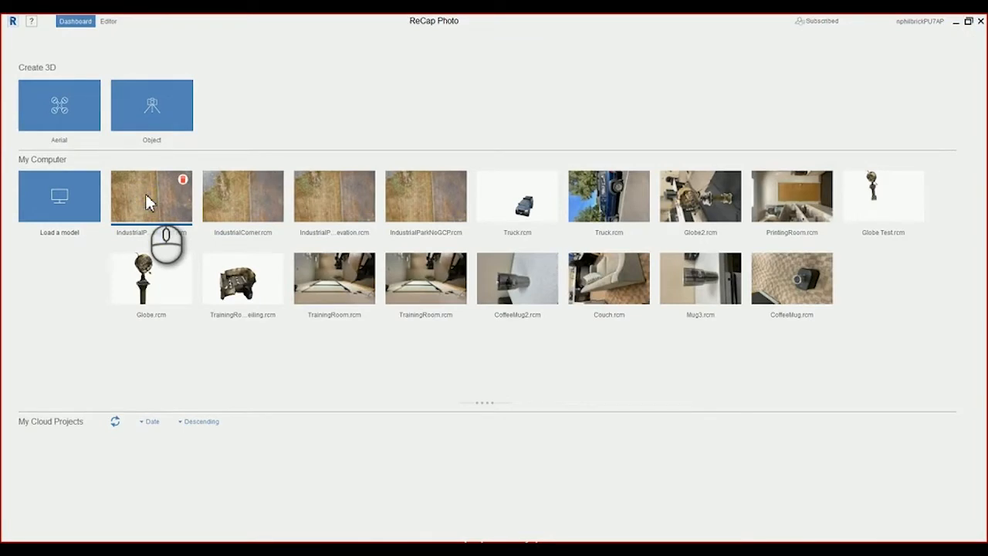
Step: Open the IndustrialParkUSSurveyFeet mesh and orbit the triangular field from several angles, including above
{"action": "double_click", "coordinate": [152, 196]}
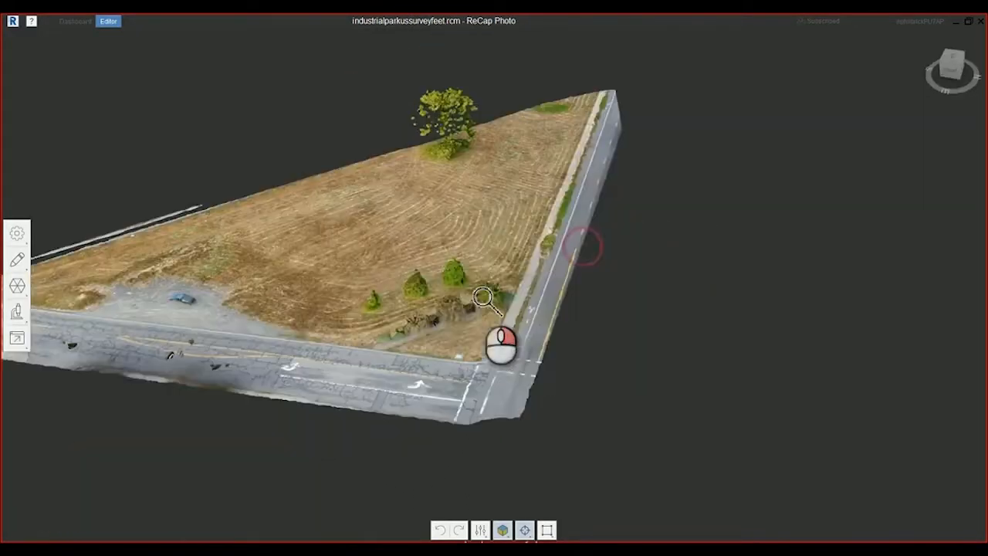
{"action": "left_click_drag", "start_coordinate": [502, 340], "coordinate": [703, 239]}
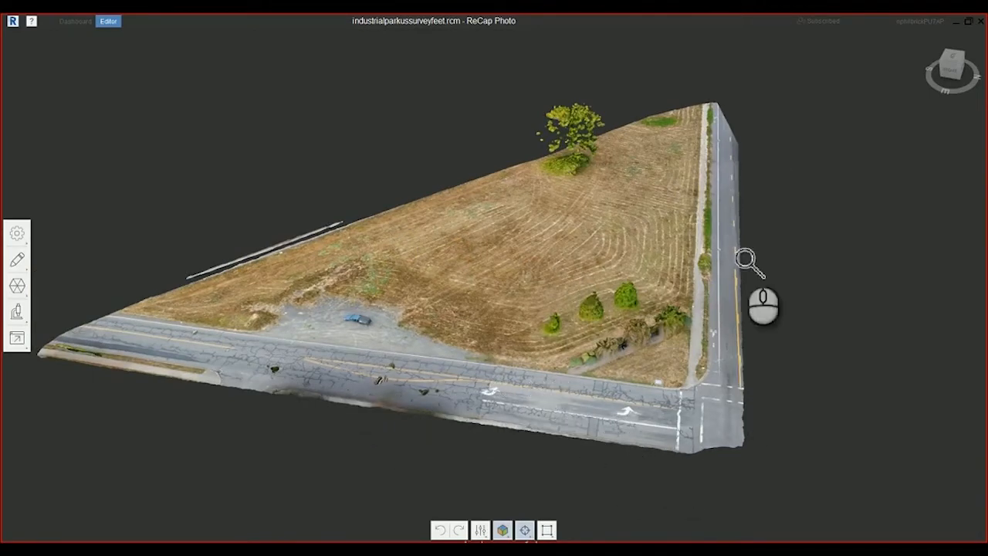
{"action": "left_click_drag", "start_coordinate": [764, 305], "coordinate": [540, 409]}
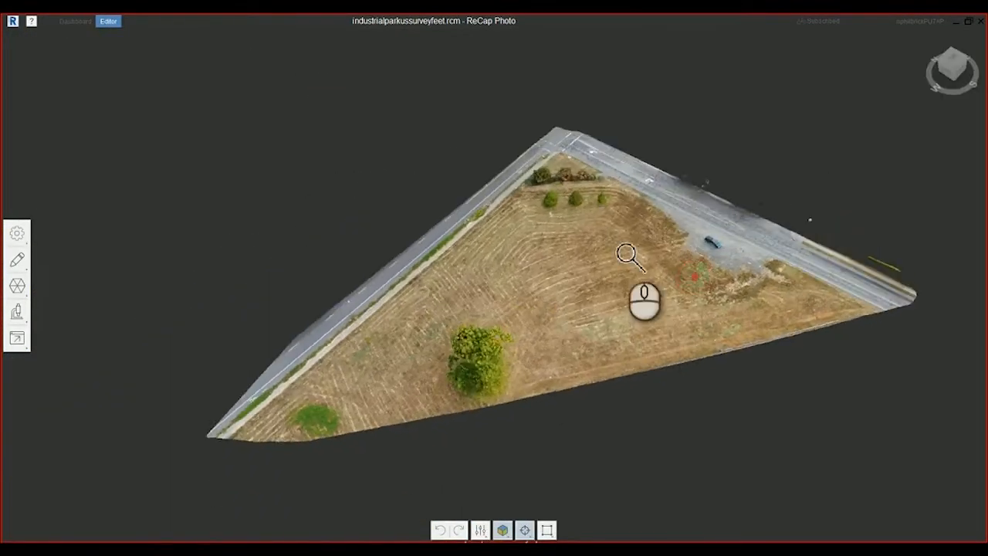
{"action": "left_click_drag", "start_coordinate": [632, 302], "coordinate": [360, 397]}
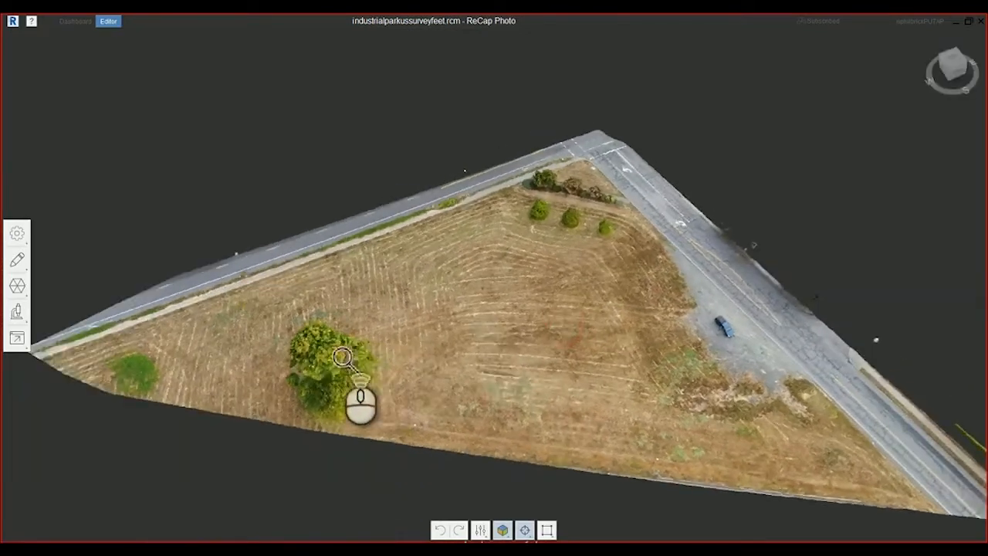
{"action": "left_click_drag", "start_coordinate": [359, 397], "coordinate": [456, 390]}
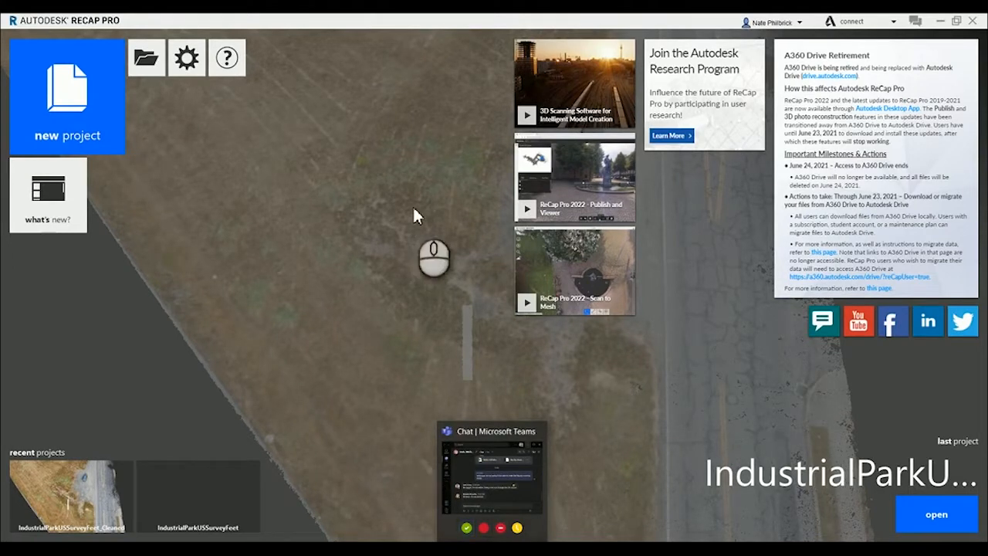
Step: Open the IndustrialParkUSSurveyFeet .rcp project from its folder under Processed
{"action": "left_click", "coordinate": [146, 57]}
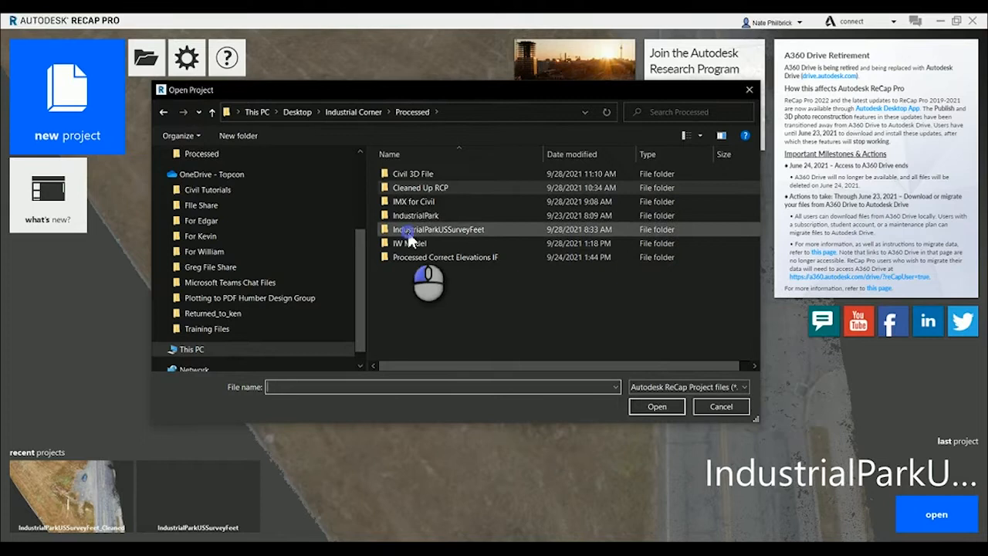
{"action": "double_click", "coordinate": [439, 229]}
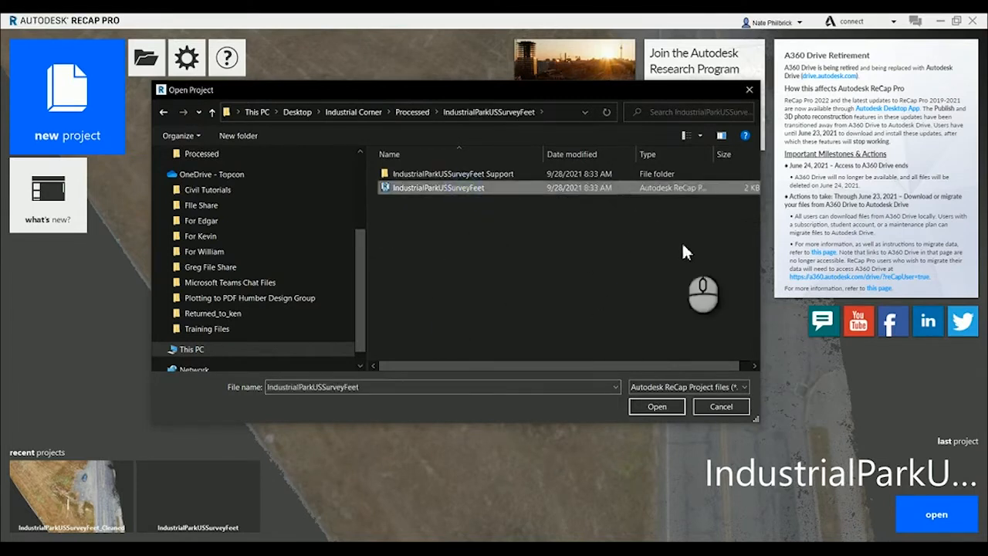
{"action": "mouse_move", "coordinate": [540, 423]}
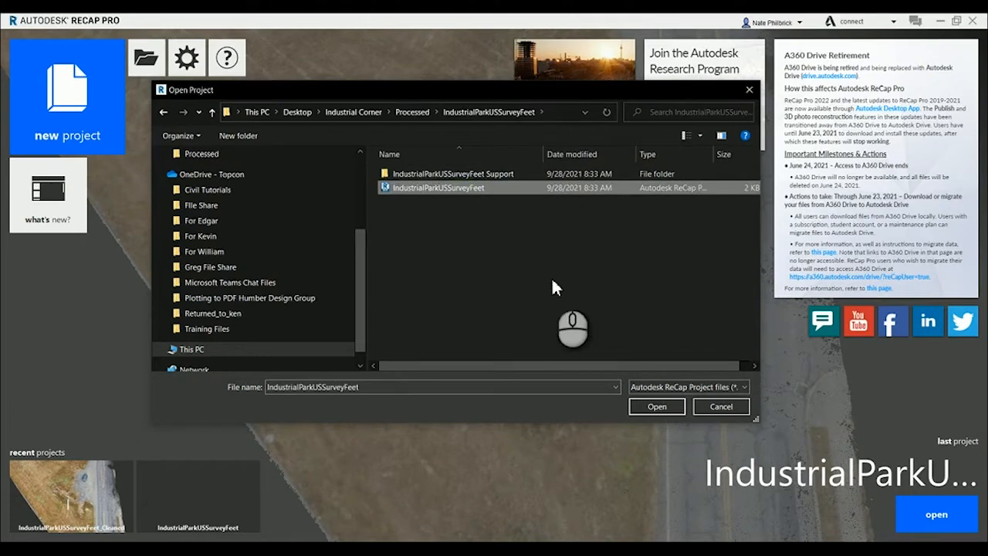
{"action": "left_click", "coordinate": [721, 406]}
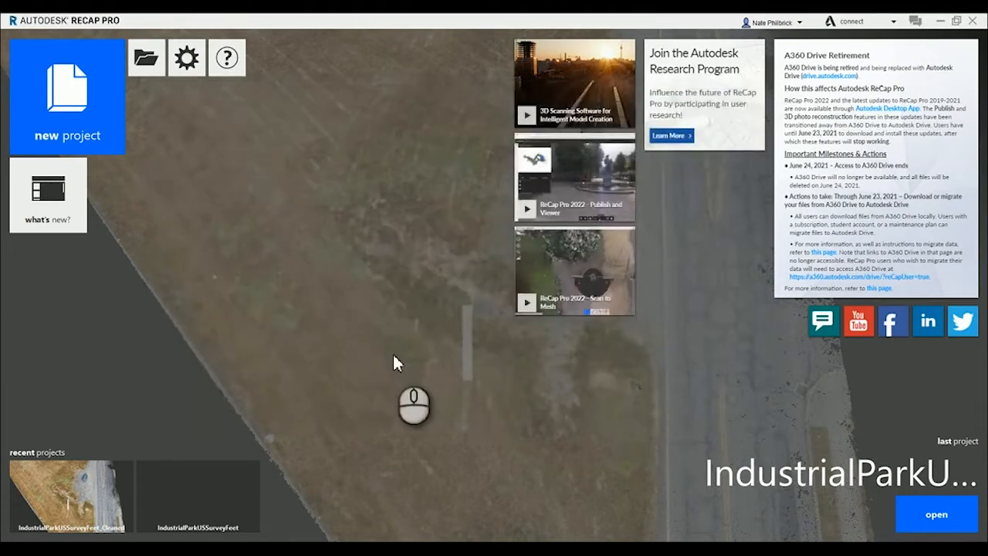
Step: Load the point cloud, then zoom and orbit to a low angle over the field and roads
{"action": "left_click", "coordinate": [936, 514]}
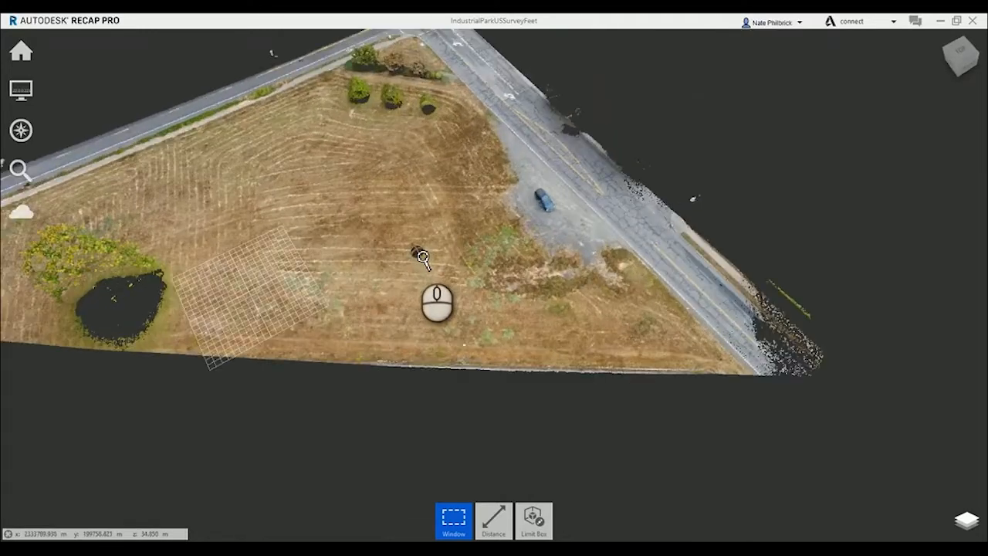
{"action": "scroll", "scroll_direction": "down", "scroll_amount": 3}
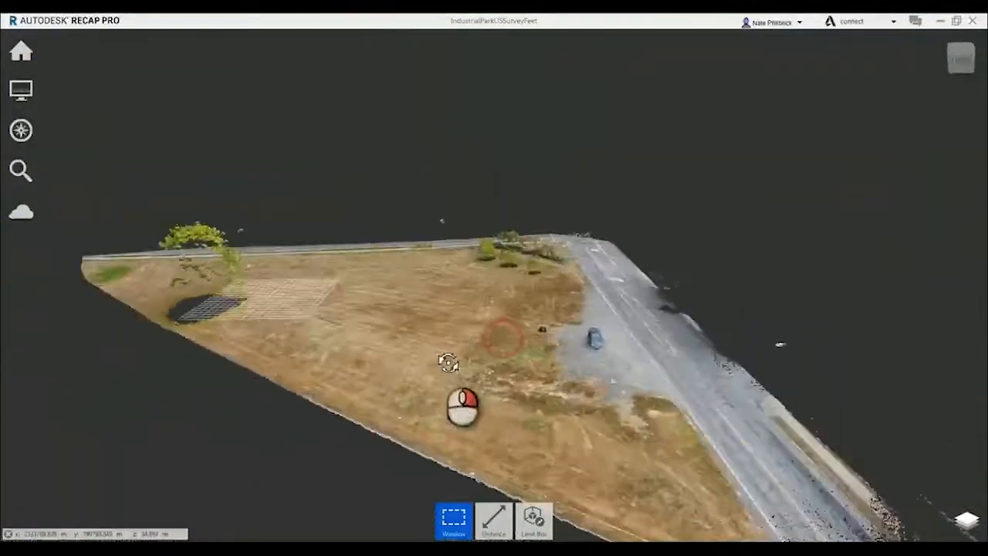
{"action": "left_click_drag", "start_coordinate": [448, 363], "coordinate": [528, 409]}
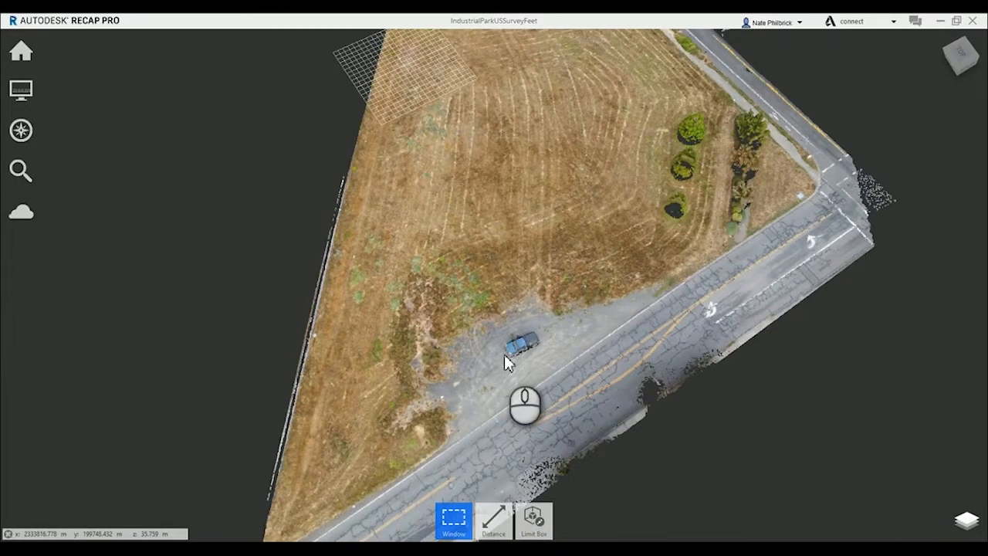
{"action": "mouse_move", "coordinate": [502, 353]}
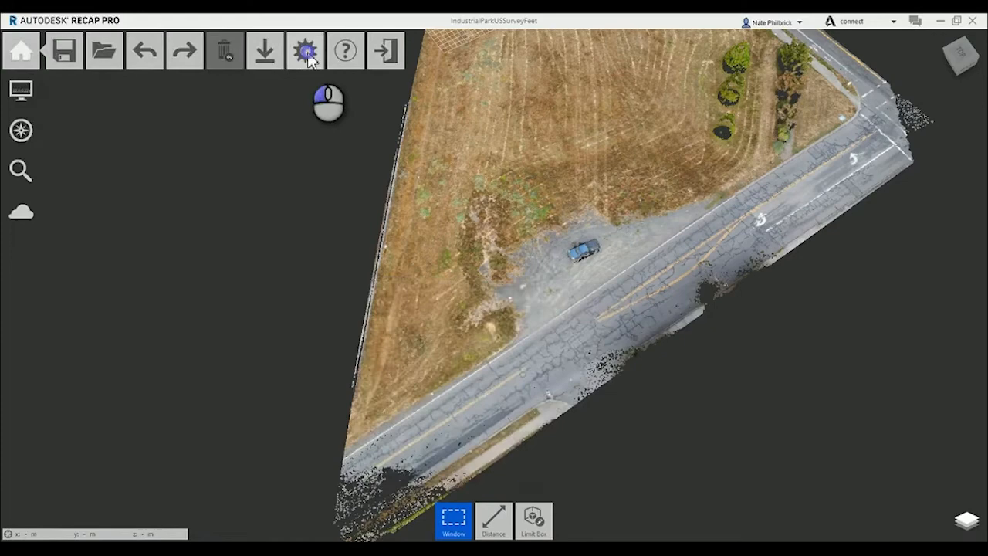
Step: Accept the project settings with OR83-NF coordinates in feet
{"action": "left_click", "coordinate": [305, 51]}
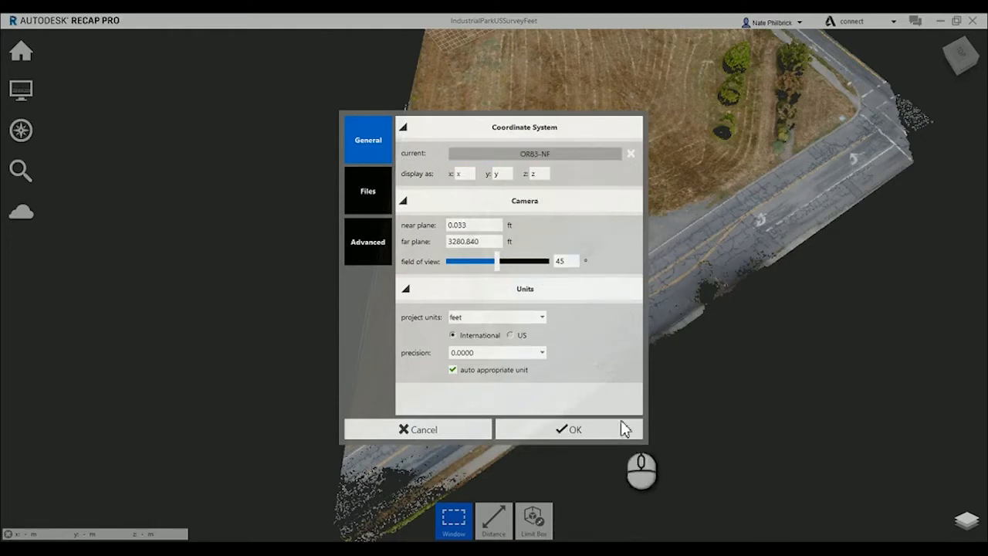
{"action": "left_click", "coordinate": [569, 429]}
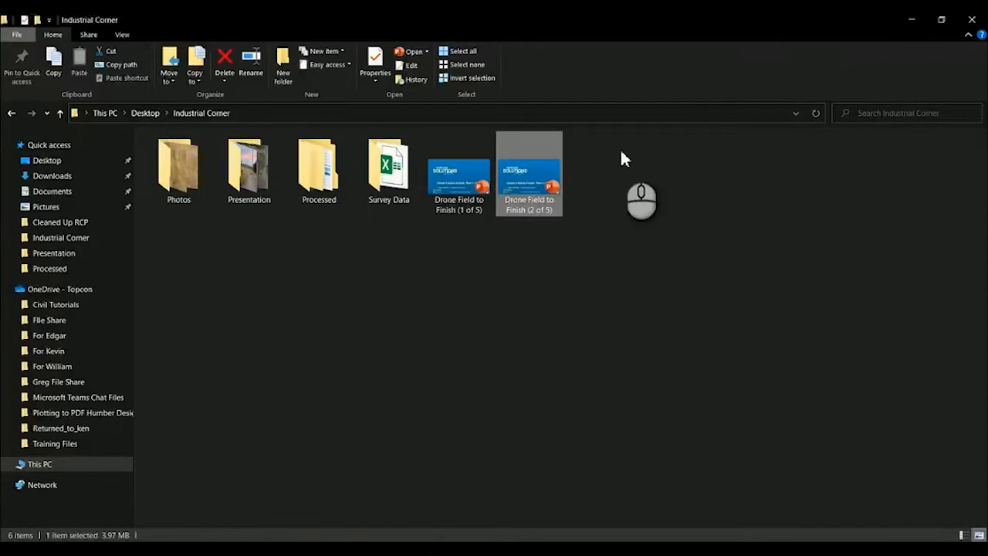
Step: Open PENZ Survey Feet from Survey Data > Processed to view its five control points
{"action": "double_click", "coordinate": [389, 166]}
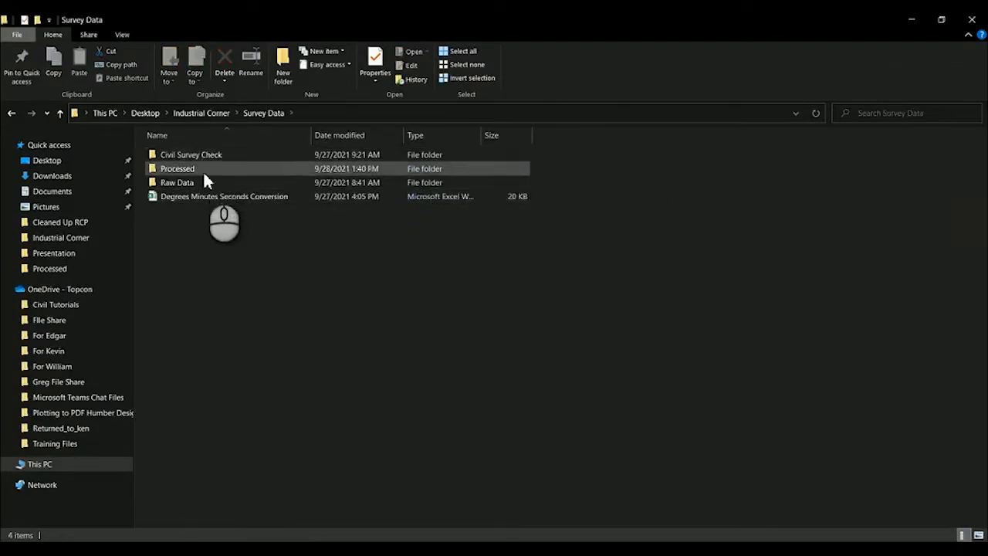
{"action": "double_click", "coordinate": [178, 168]}
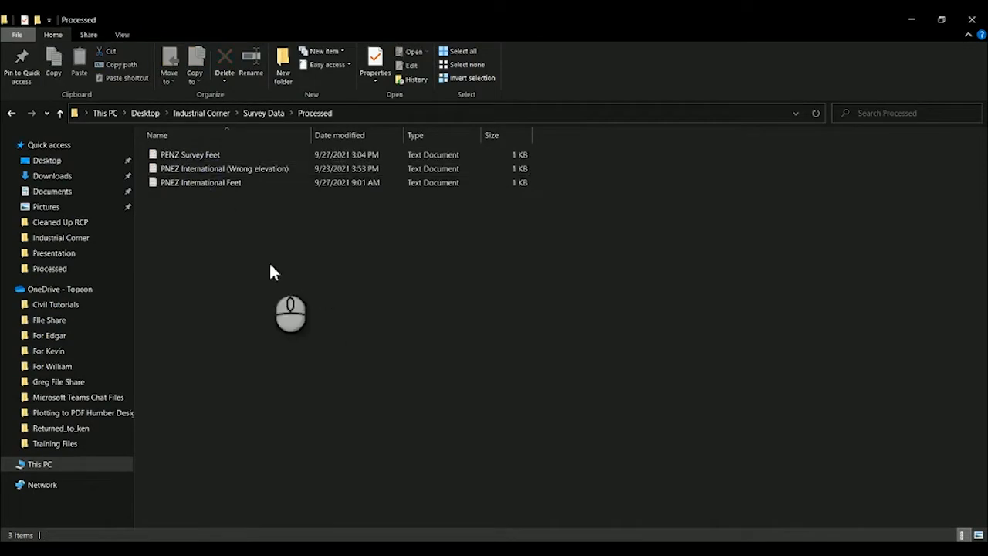
{"action": "double_click", "coordinate": [190, 153]}
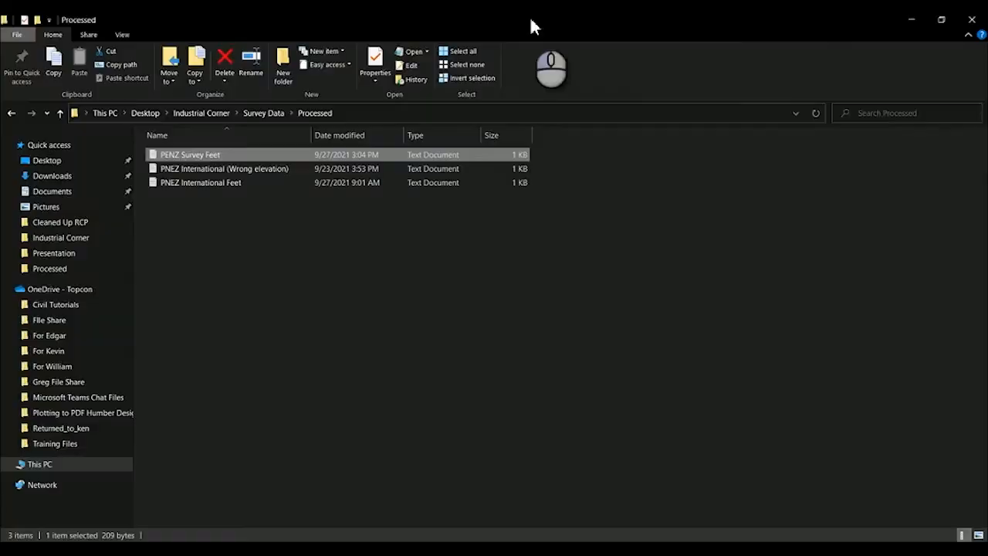
{"action": "double_click", "coordinate": [190, 154]}
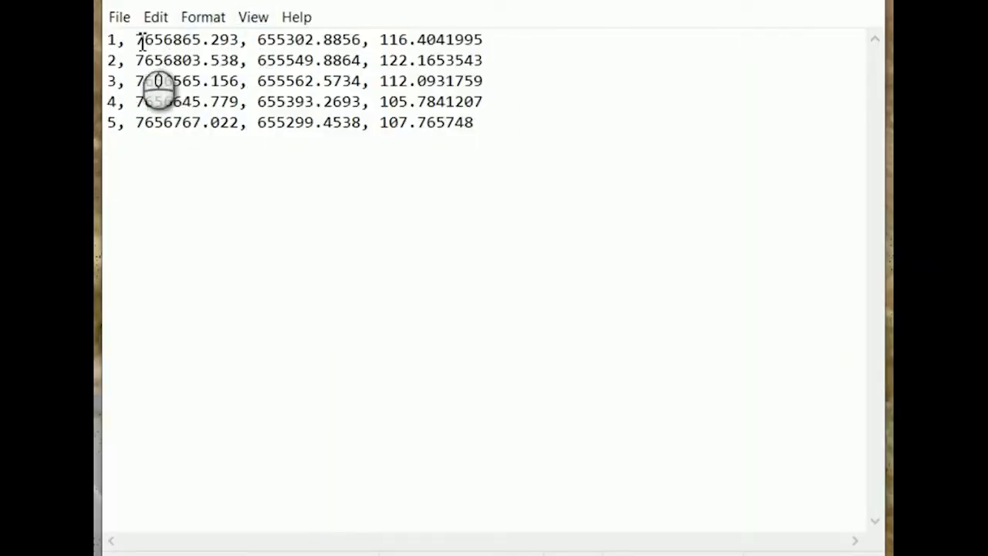
{"action": "mouse_move", "coordinate": [81, 12]}
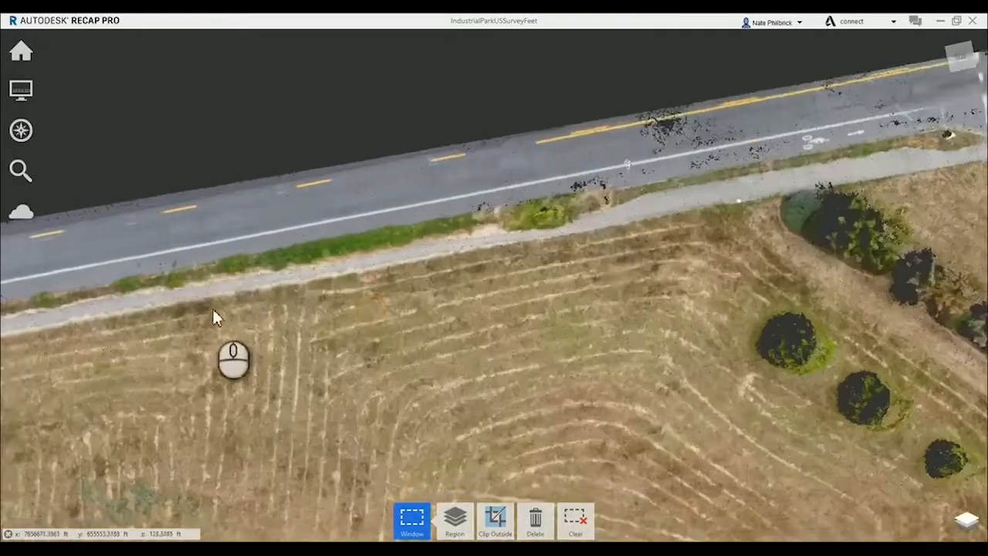
{"action": "left_click_drag", "start_coordinate": [234, 360], "coordinate": [583, 233]}
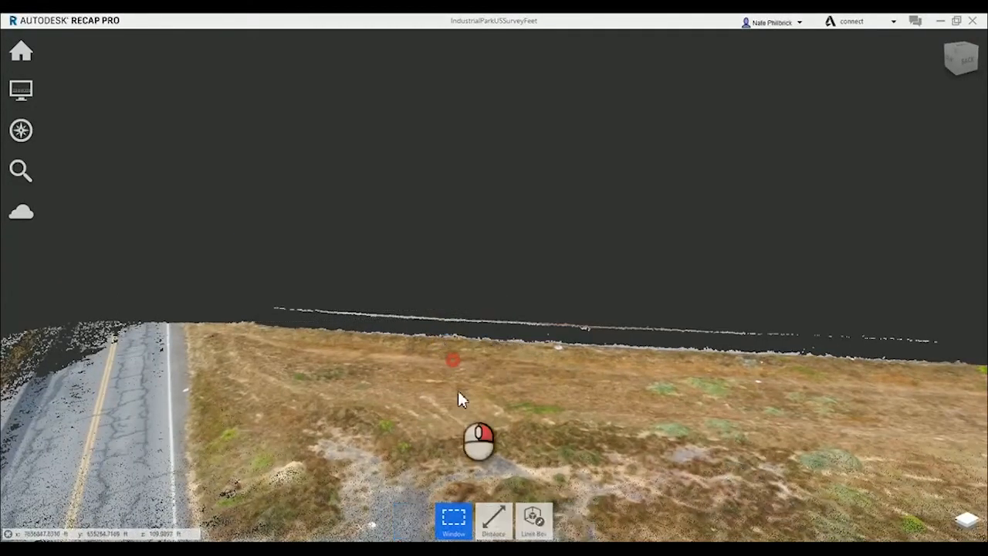
{"action": "left_click_drag", "start_coordinate": [479, 441], "coordinate": [251, 336]}
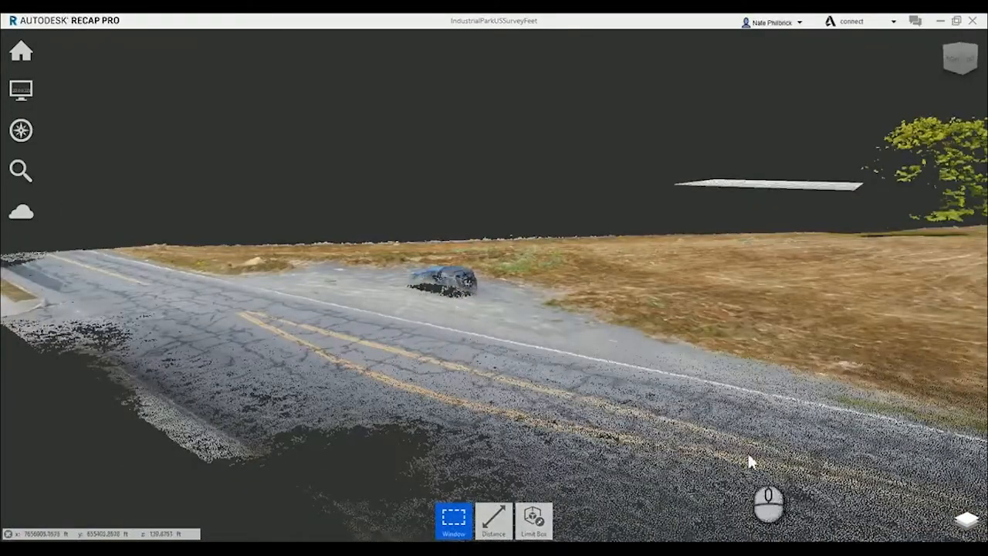
{"action": "left_click_drag", "start_coordinate": [753, 461], "coordinate": [552, 301]}
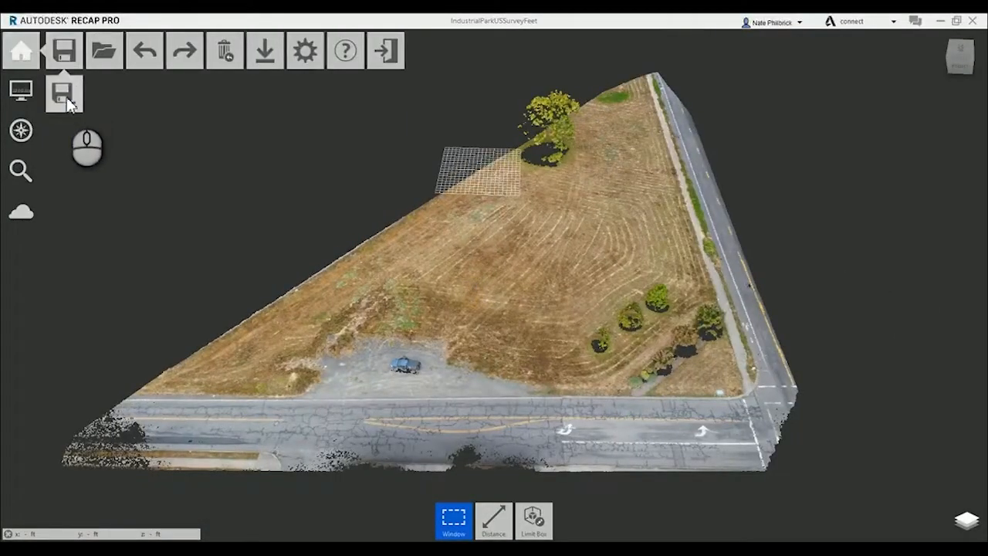
Step: Bring up Save As for the IndustrialParkUSSurveyFeet project from the Home menu
{"action": "left_click", "coordinate": [64, 92]}
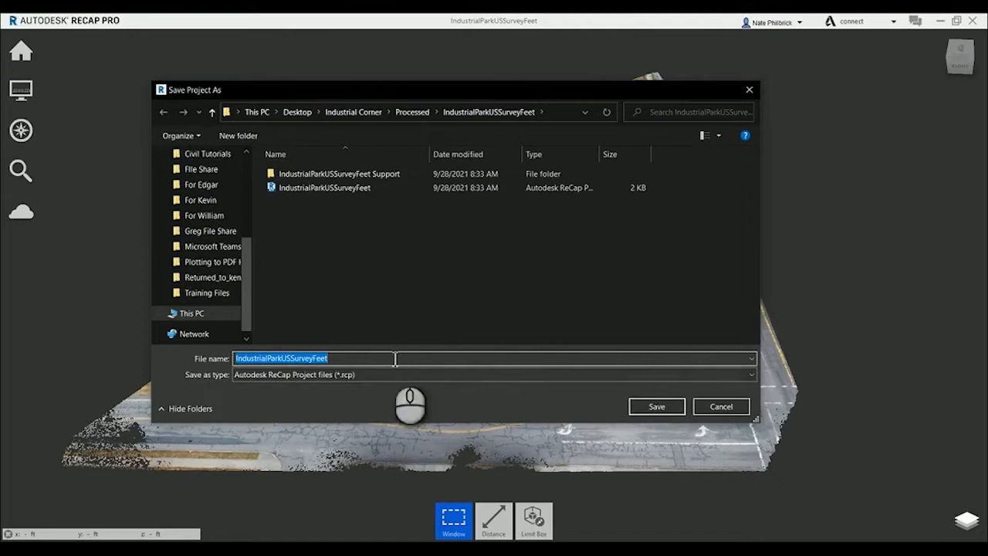
{"action": "mouse_move", "coordinate": [475, 268]}
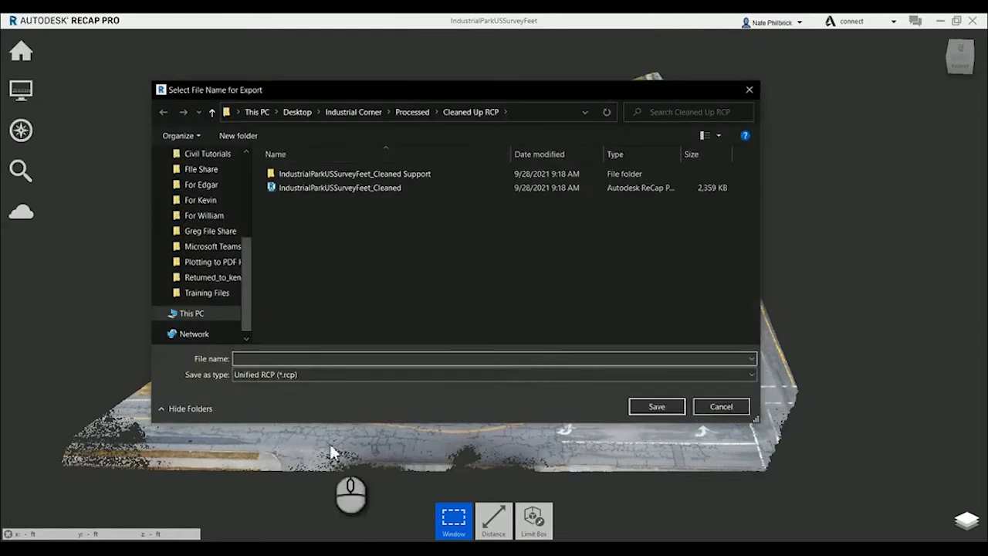
Step: Export a Unified RCS file named 'Video Clean' to the Desktop
{"action": "left_click", "coordinate": [492, 375]}
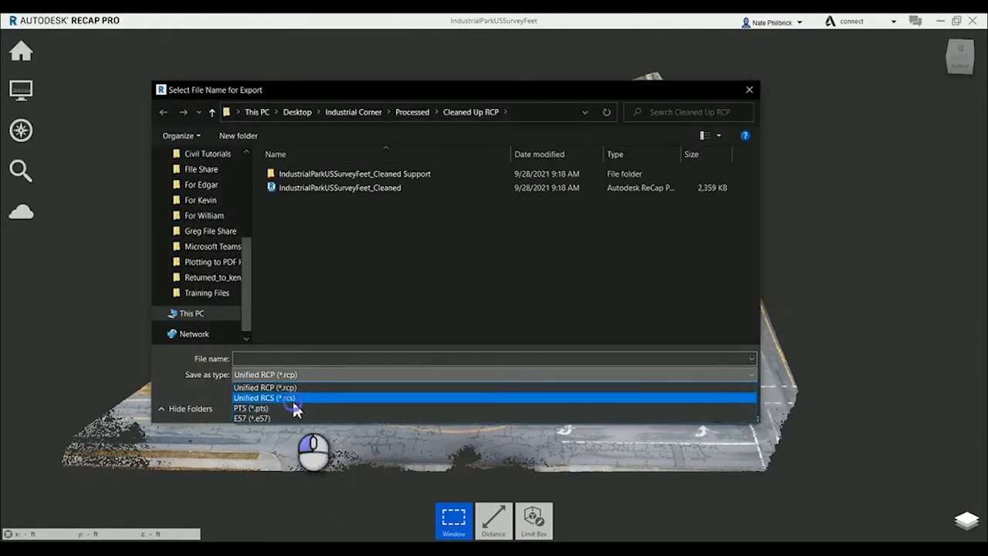
{"action": "left_click", "coordinate": [264, 397]}
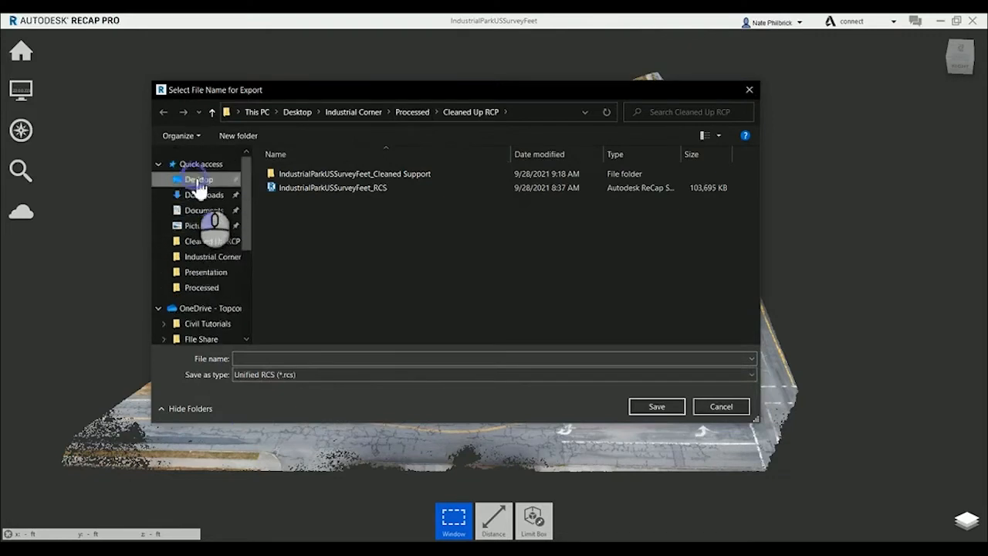
{"action": "left_click", "coordinate": [198, 178]}
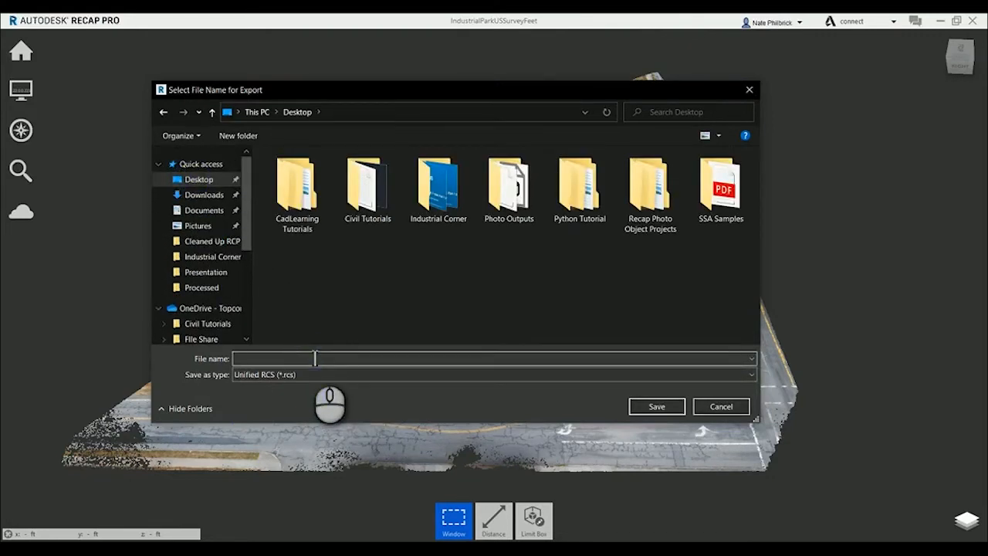
{"action": "type", "text": "Video Clean"}
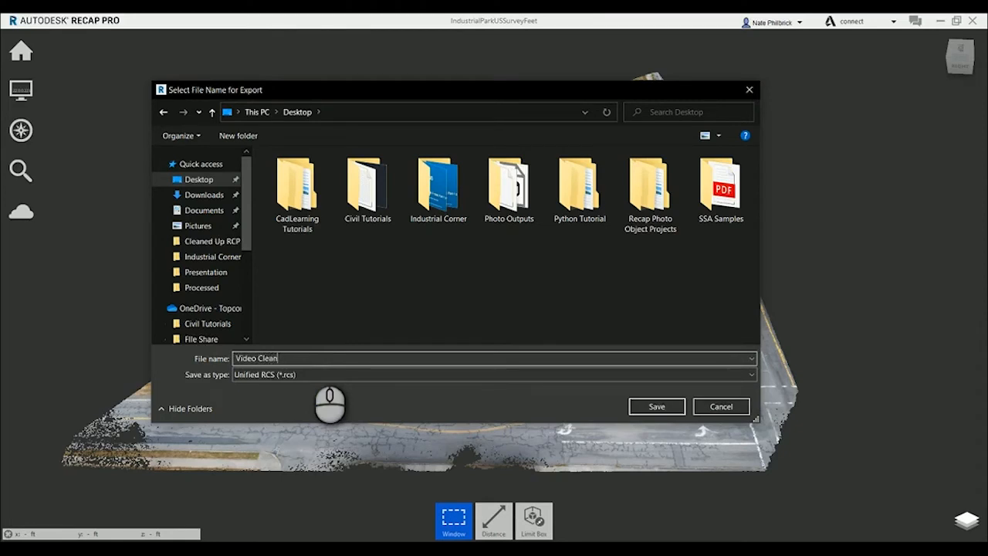
{"action": "left_click", "coordinate": [656, 406]}
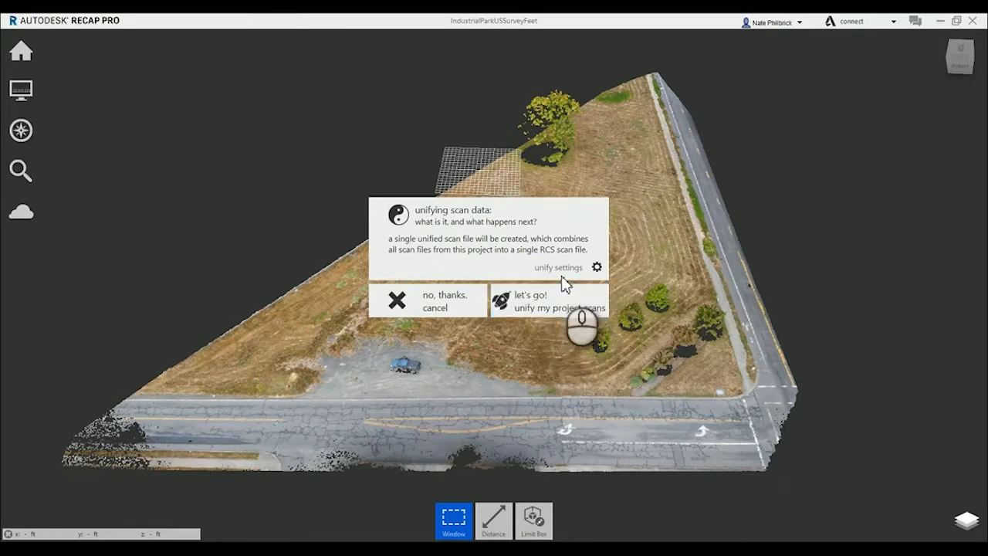
Step: Check the 5 mm unify spacing and start unifying the project scans
{"action": "left_click", "coordinate": [597, 267]}
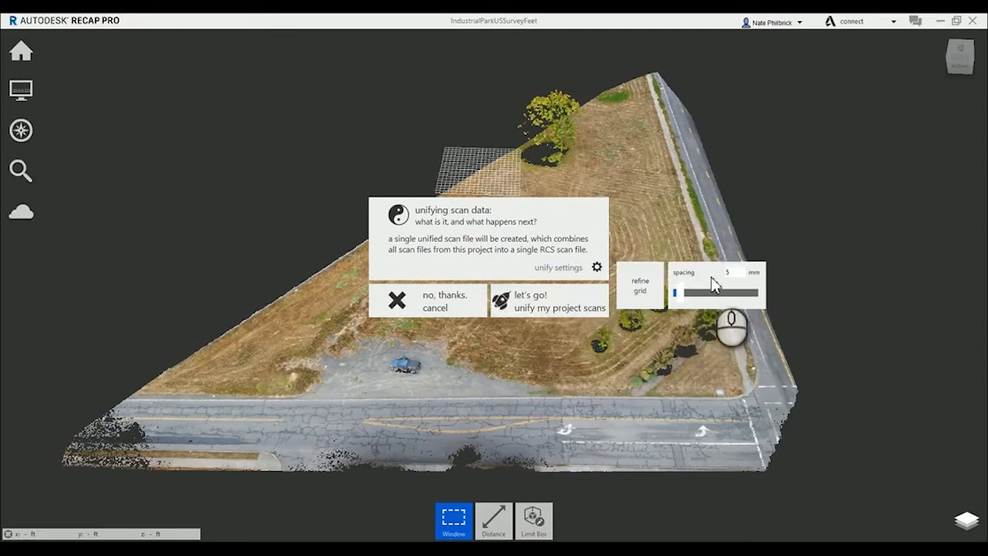
{"action": "mouse_move", "coordinate": [732, 280]}
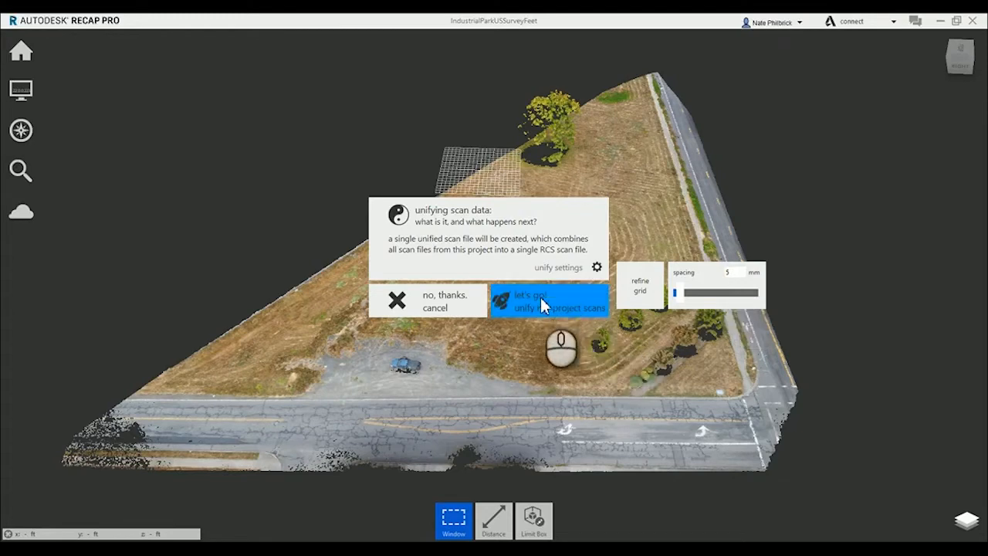
{"action": "left_click", "coordinate": [549, 301]}
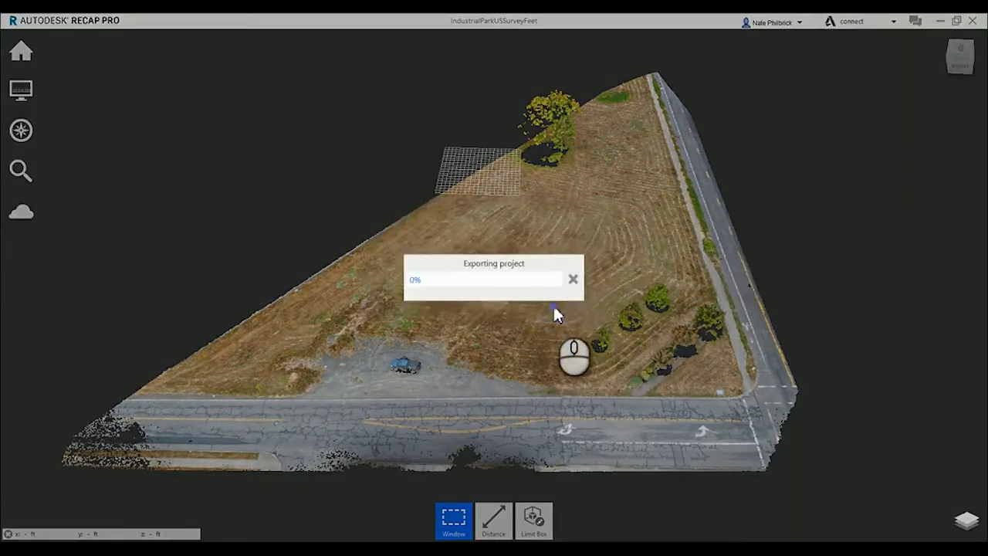